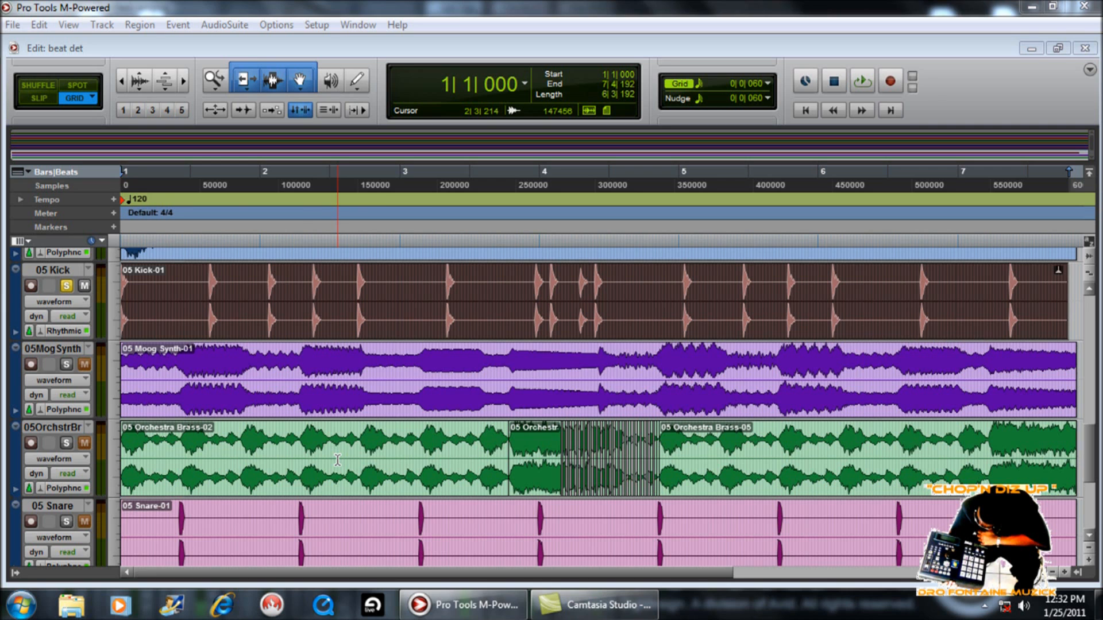
- Switch the 05 Kick track to Analysis view so its kick-hit transients show as event markers
click(303, 358)
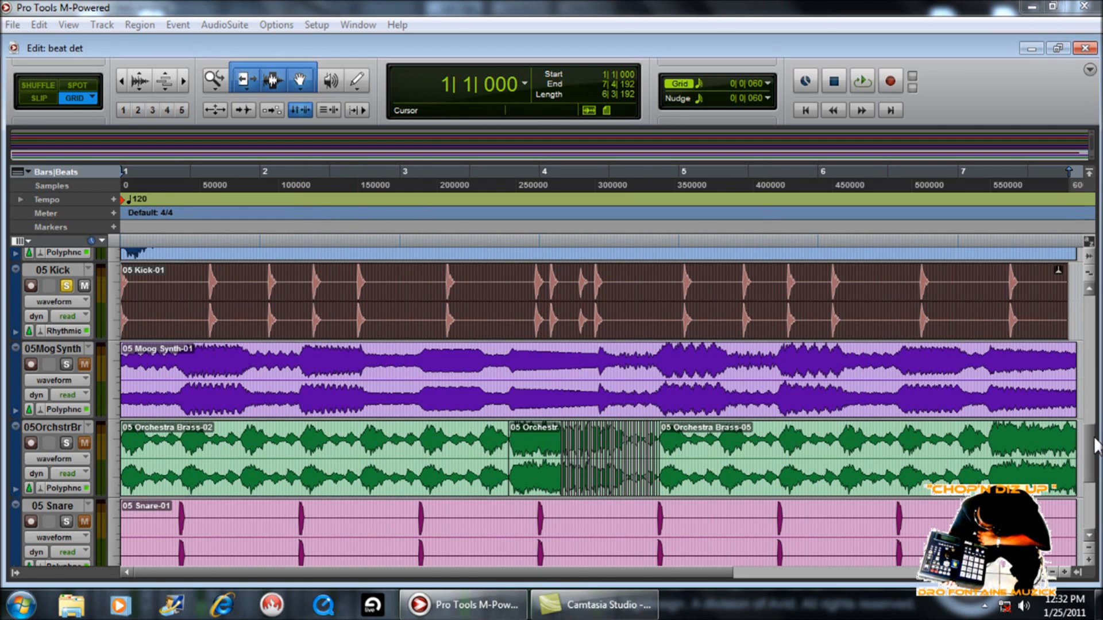
scroll(down, 3)
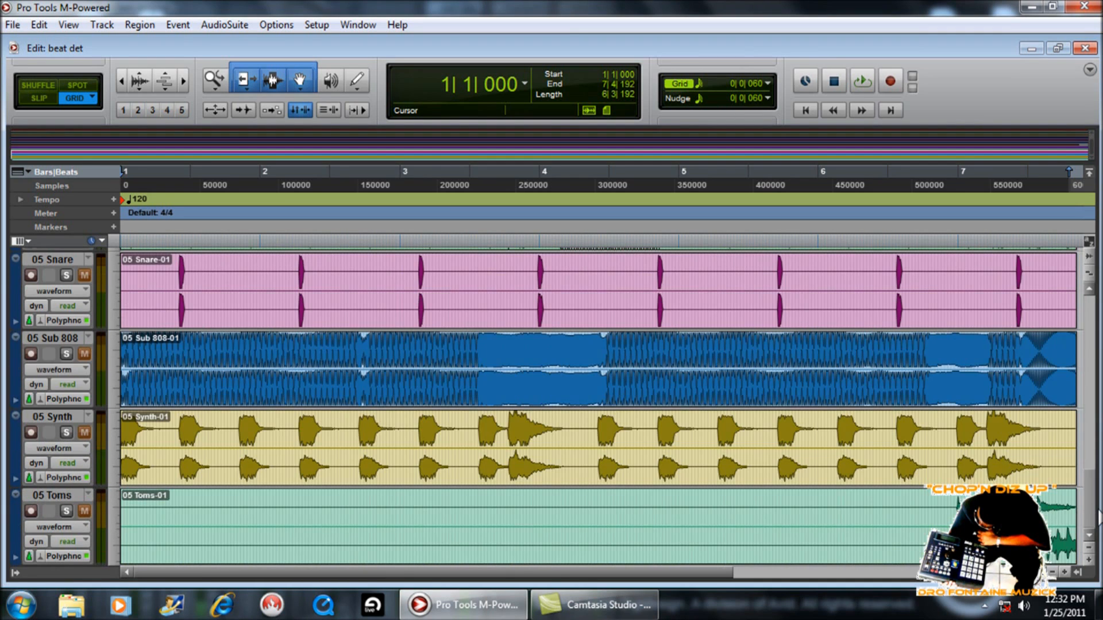
scroll(down, 3)
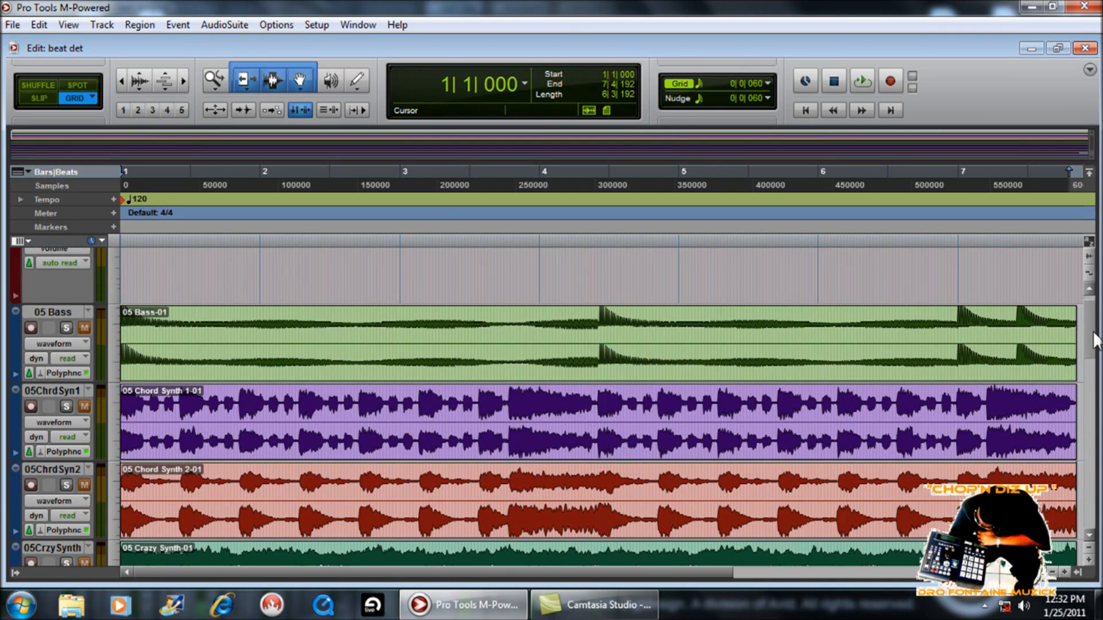
scroll(down, 3)
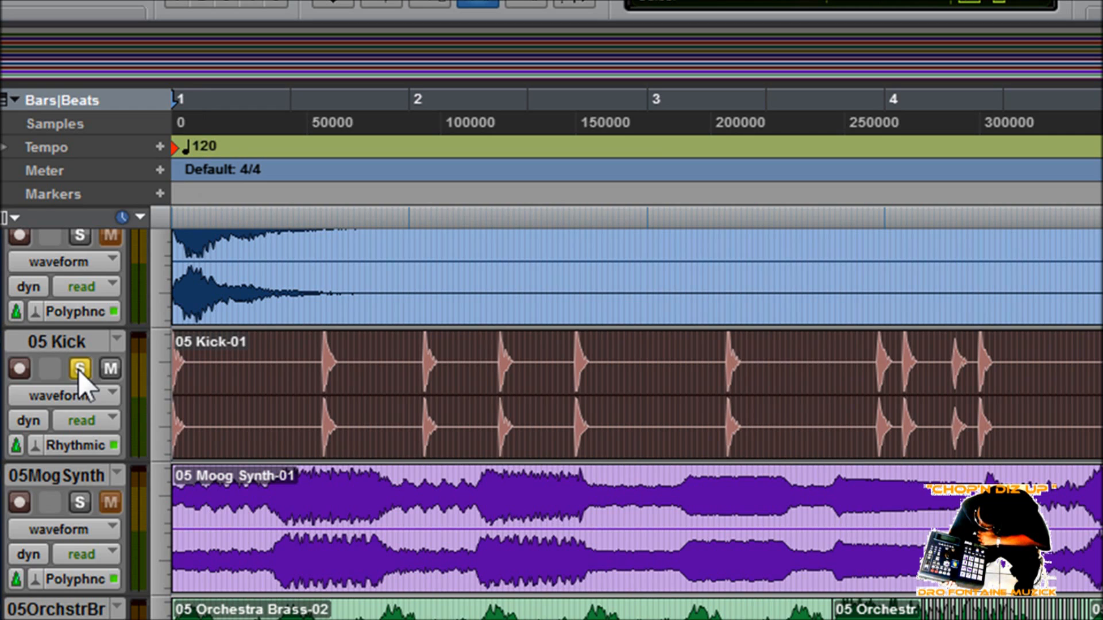
mouse_move(153, 425)
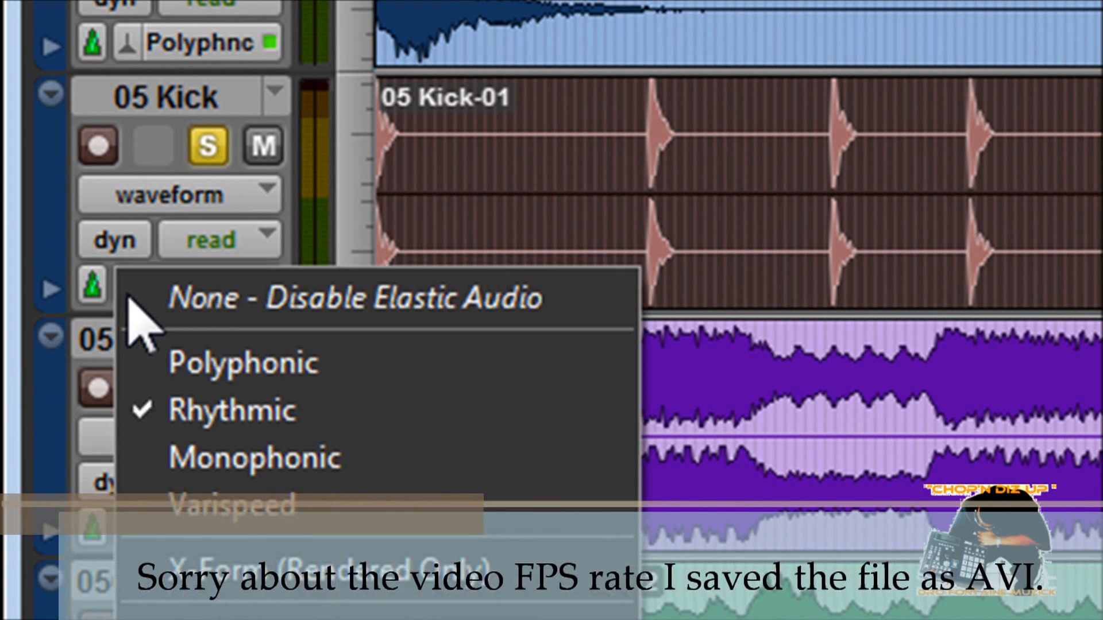
mouse_move(242, 363)
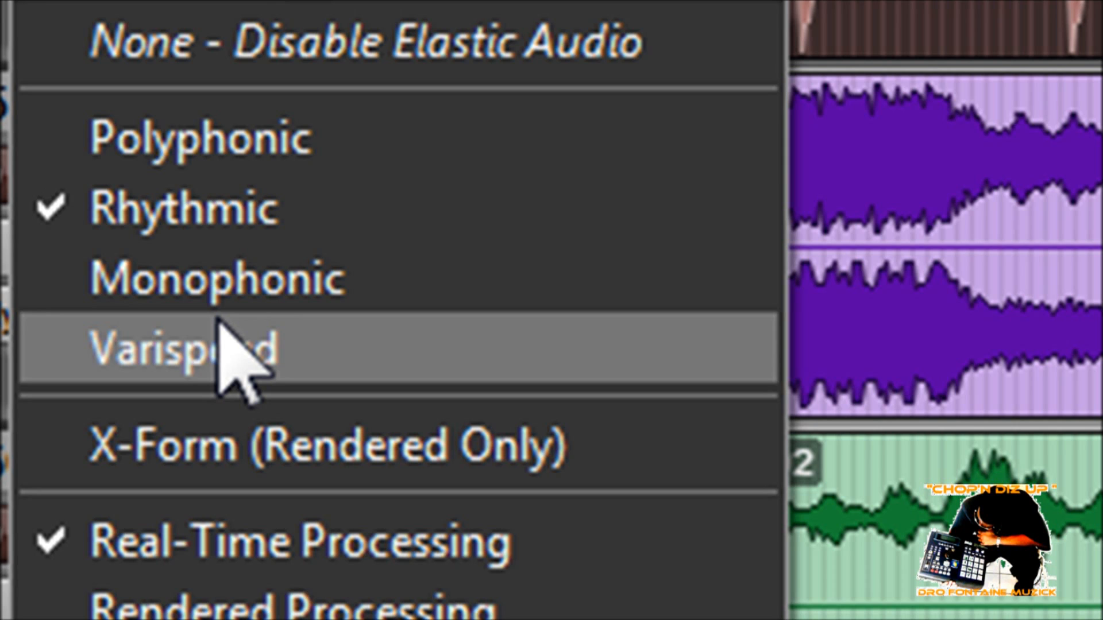
mouse_move(261, 288)
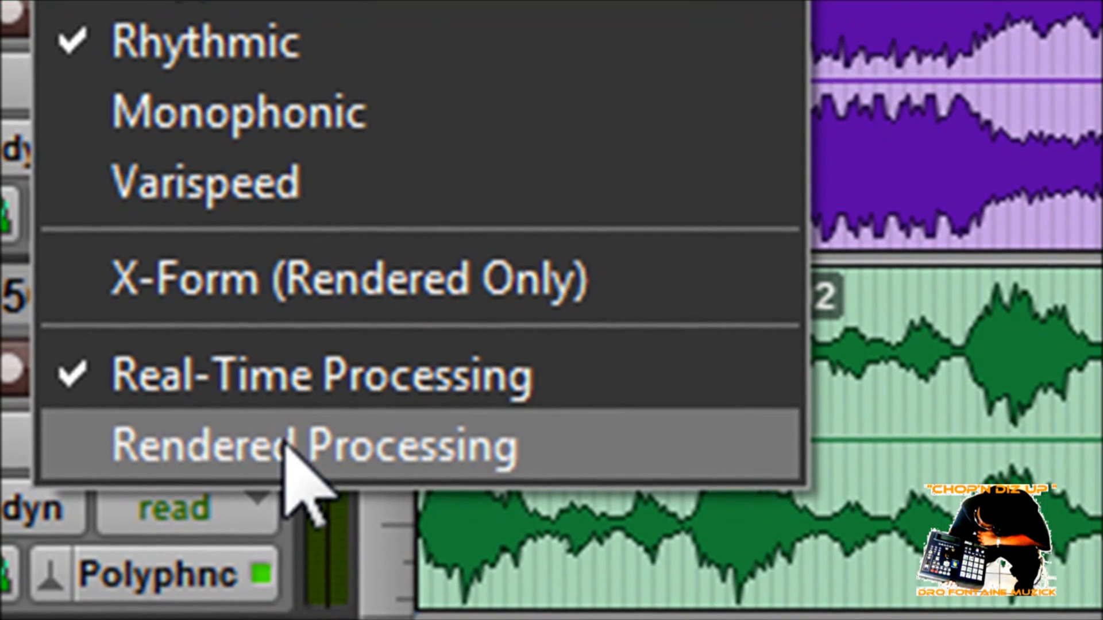
mouse_move(302, 485)
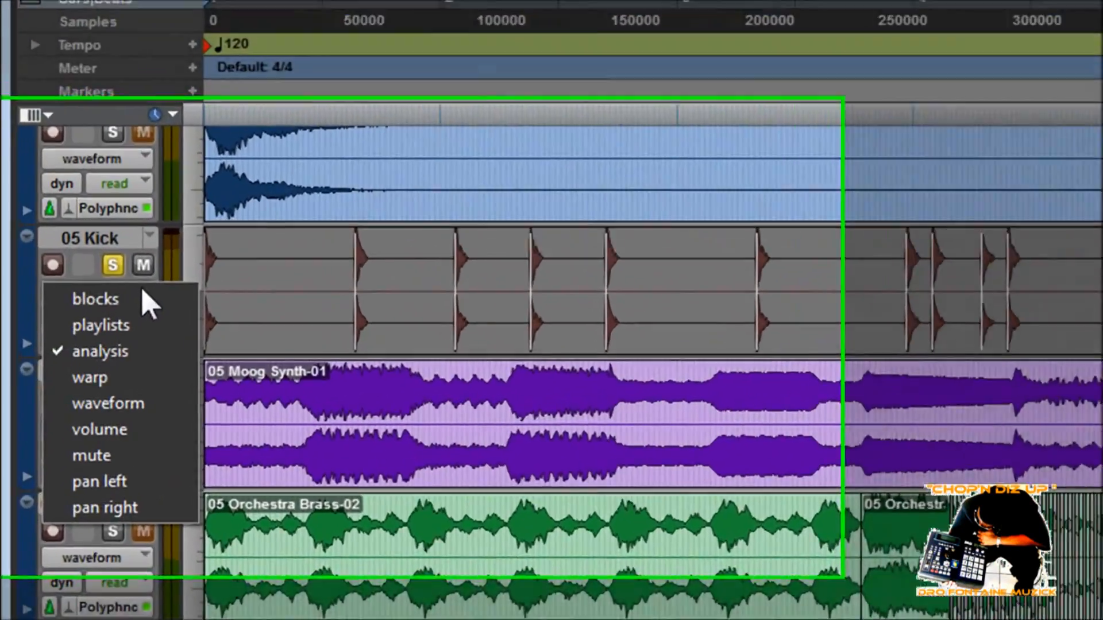
click(90, 378)
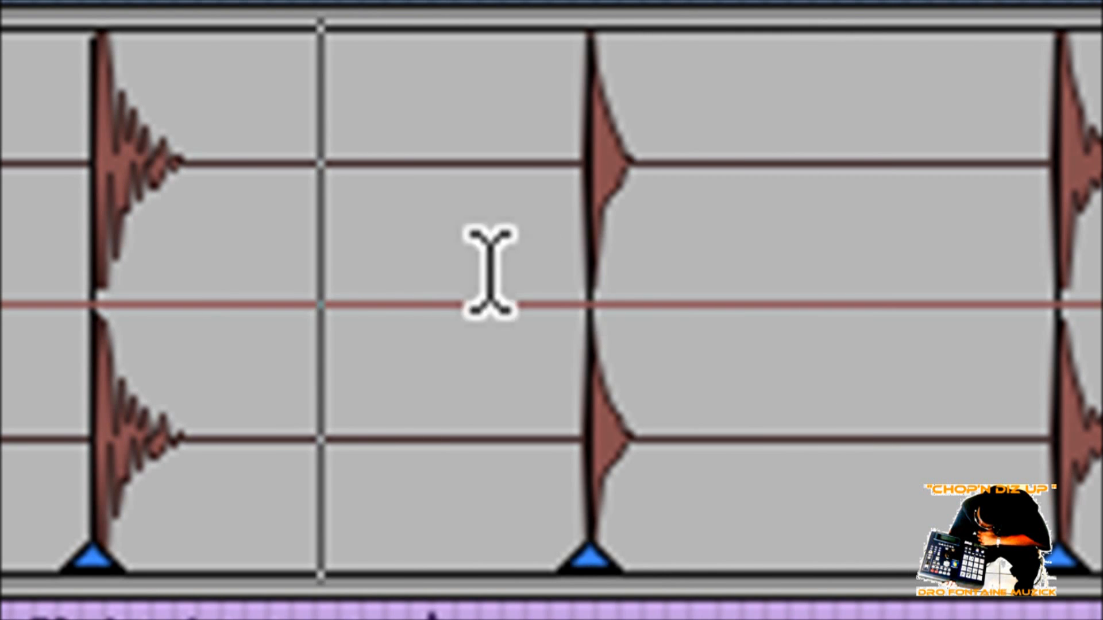
- Add an event marker on the Kick waveform between its first two transients
right_click(485, 288)
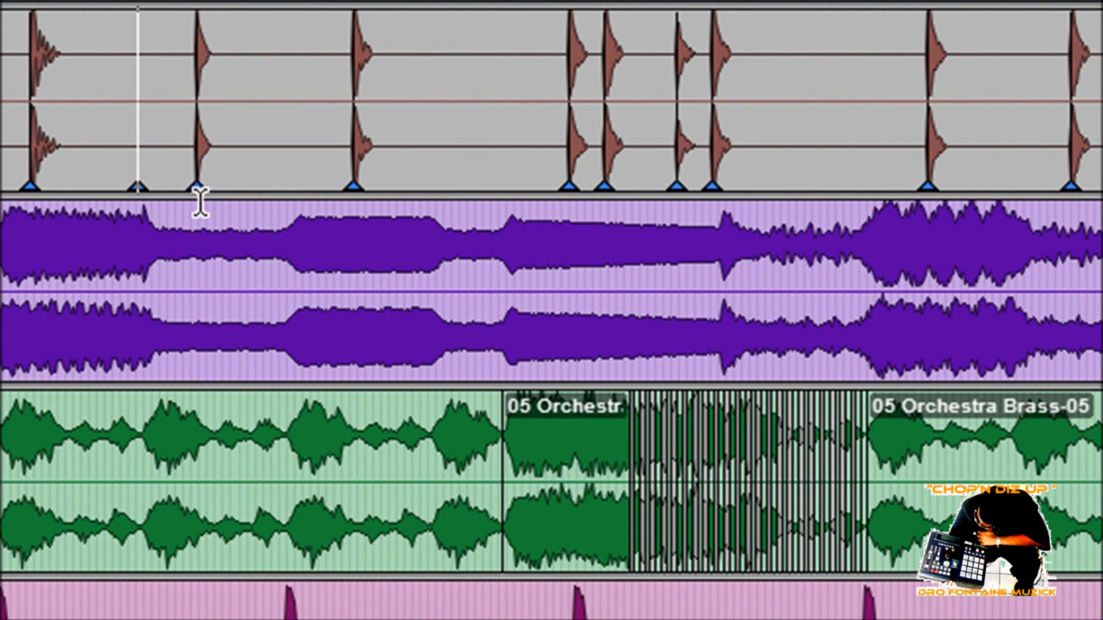
mouse_move(139, 185)
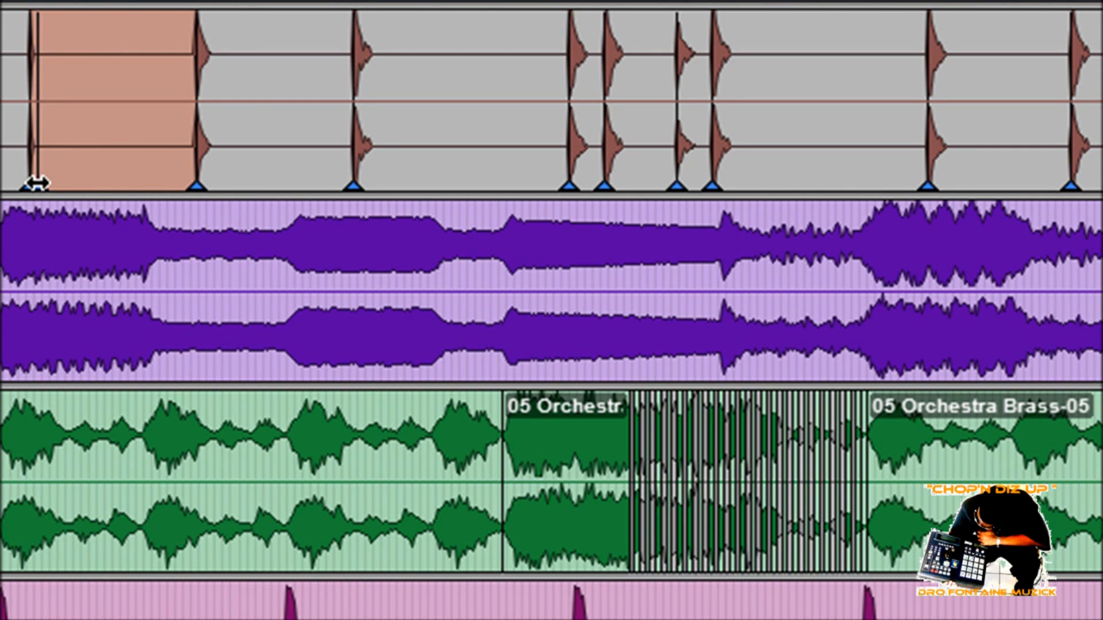
scroll(down, 3)
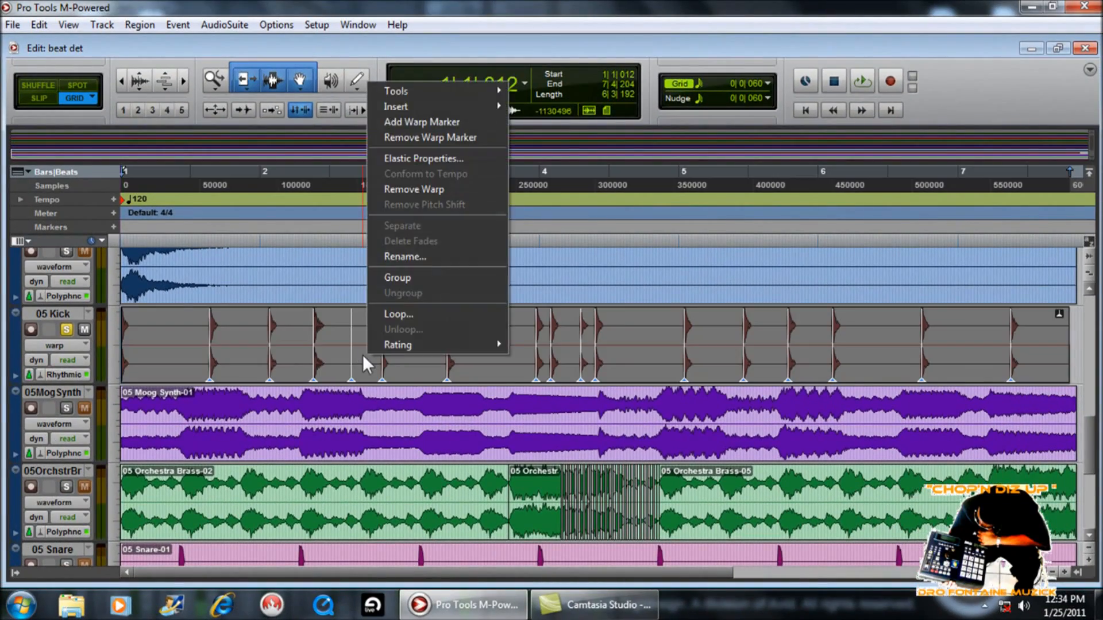
click(422, 157)
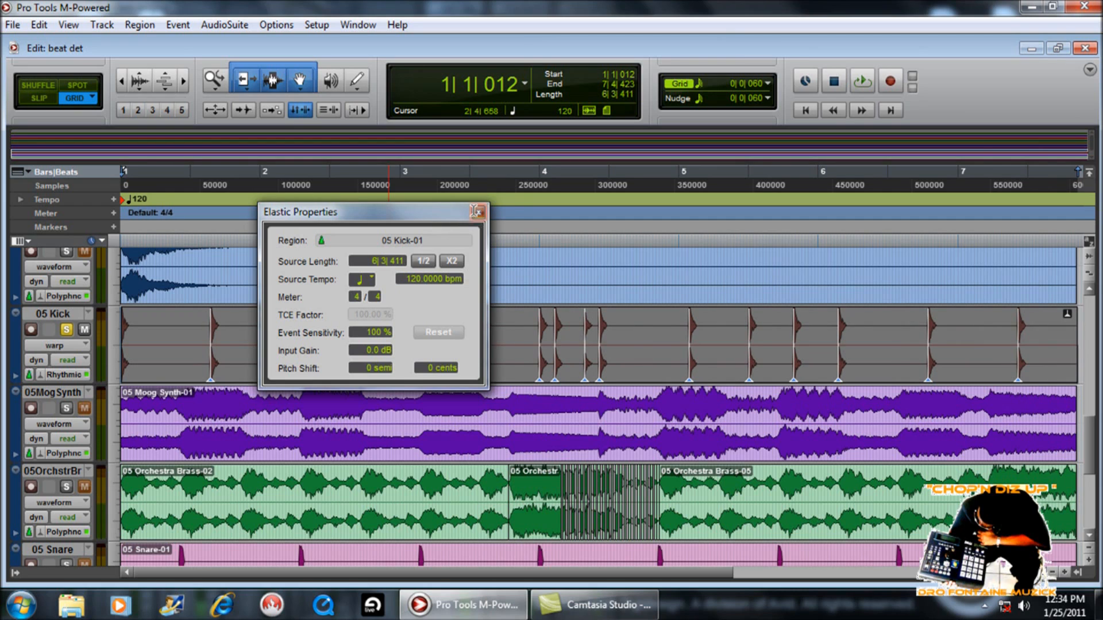
click(479, 212)
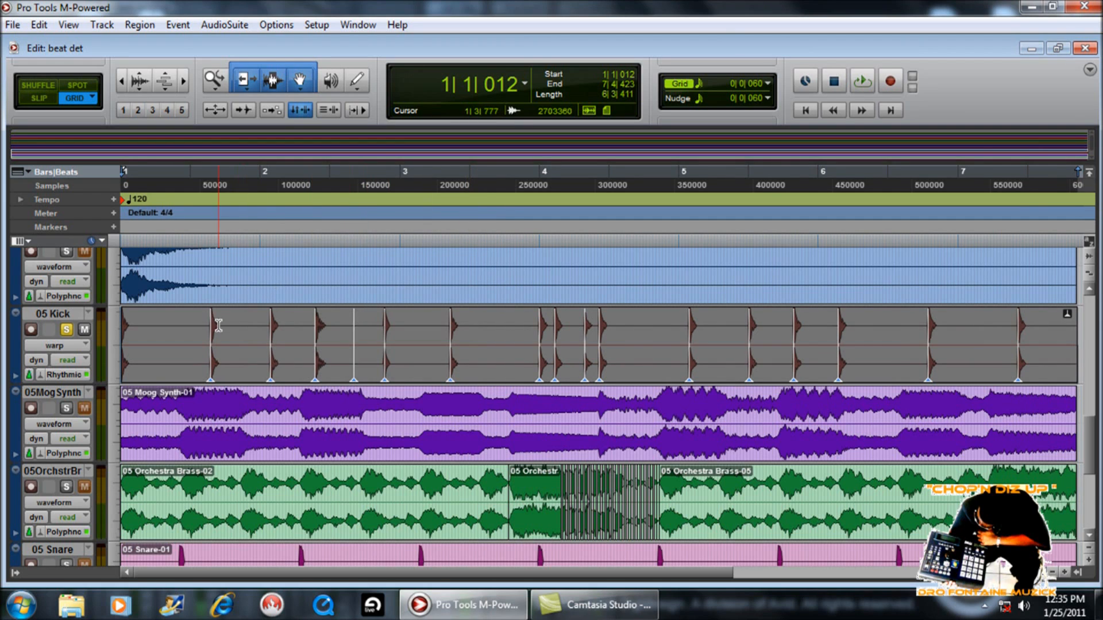
- Return the 05 Kick track from warp view to its normal waveform view
click(349, 408)
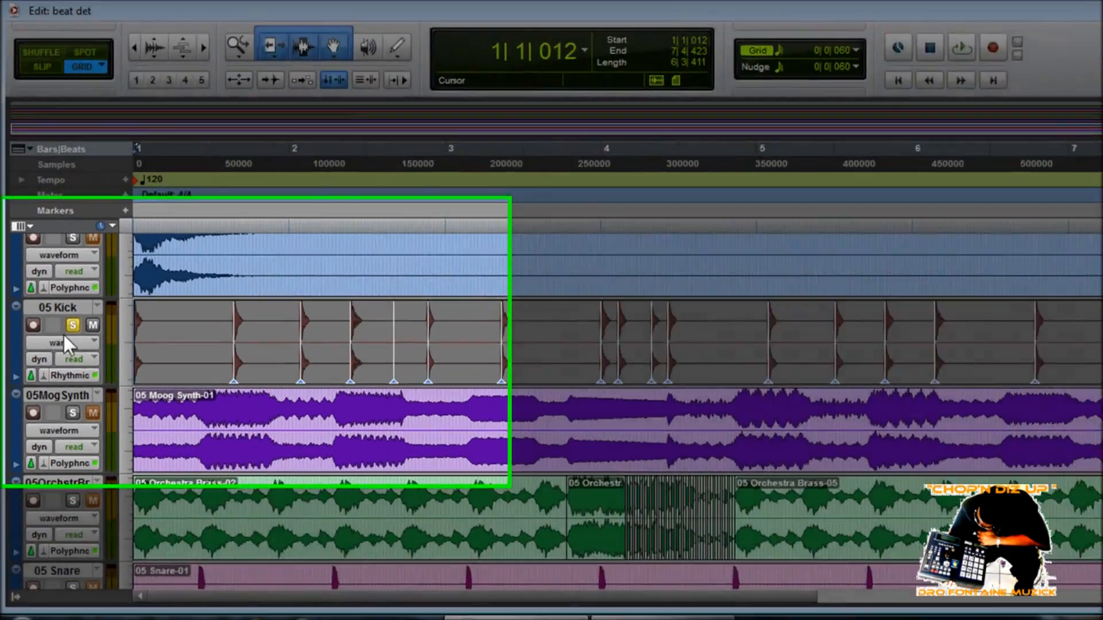
click(53, 342)
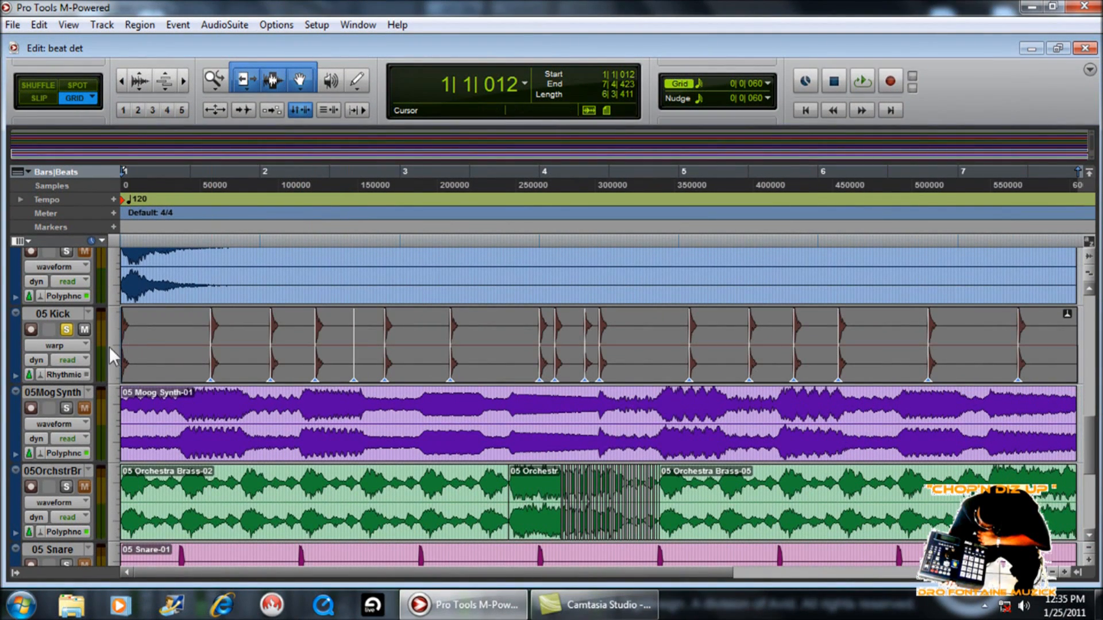
click(54, 346)
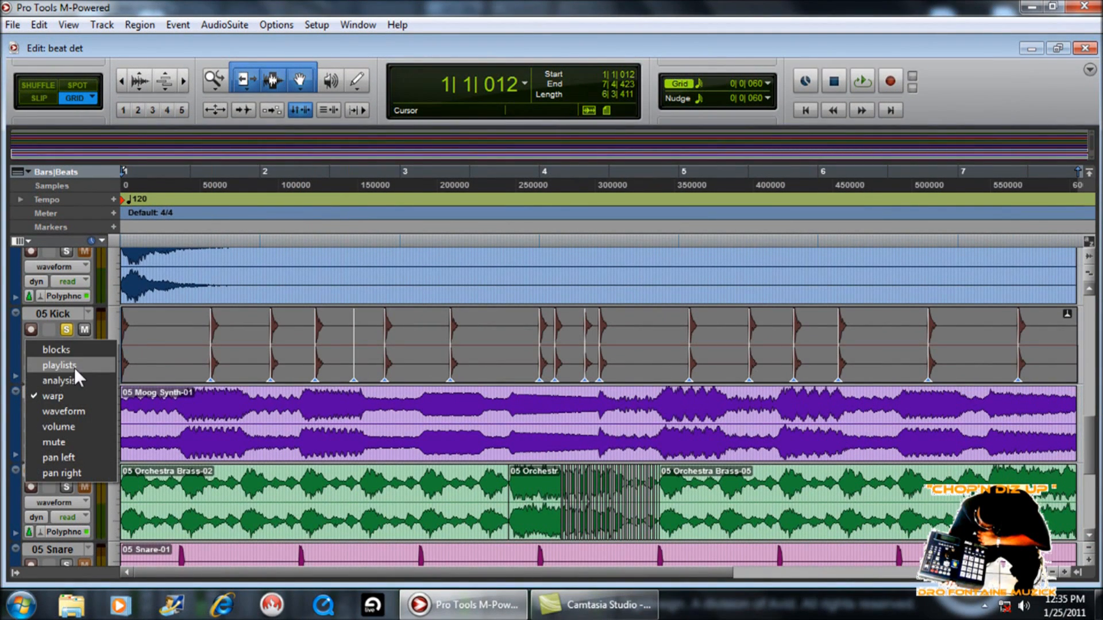
click(57, 380)
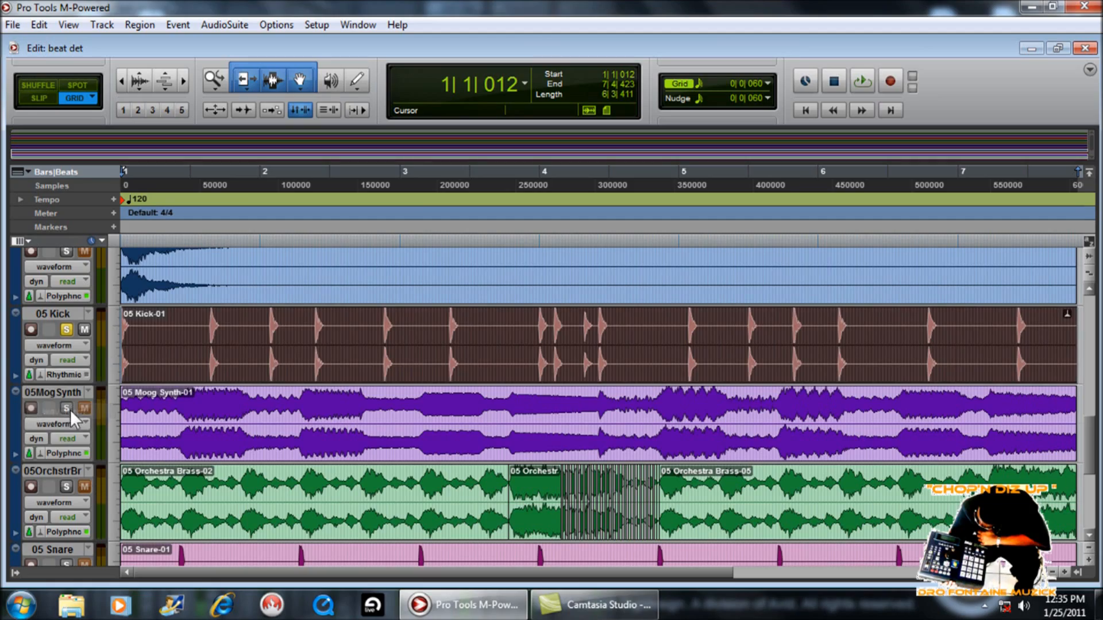
click(436, 392)
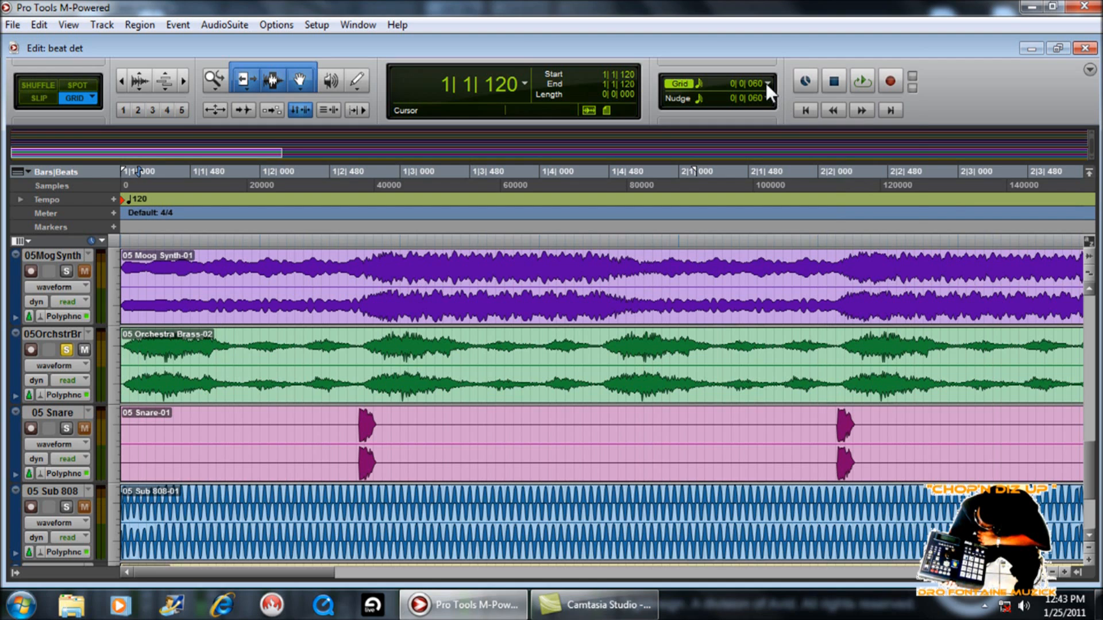
- Choose 1/64 note from the Grid value menu as the edit grid resolution
click(767, 83)
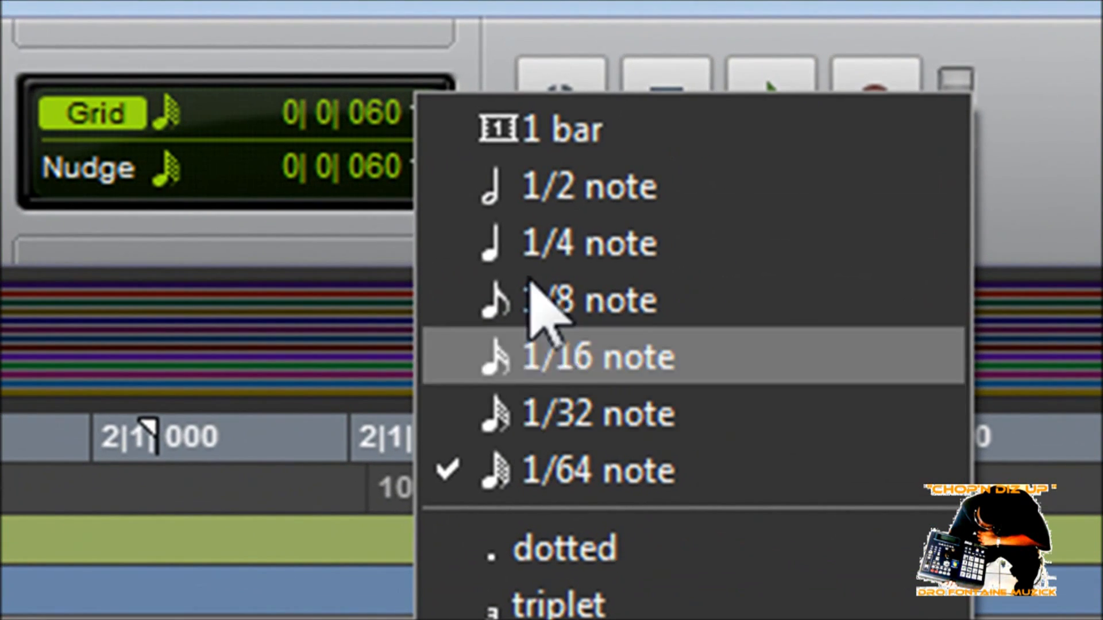
mouse_move(590, 471)
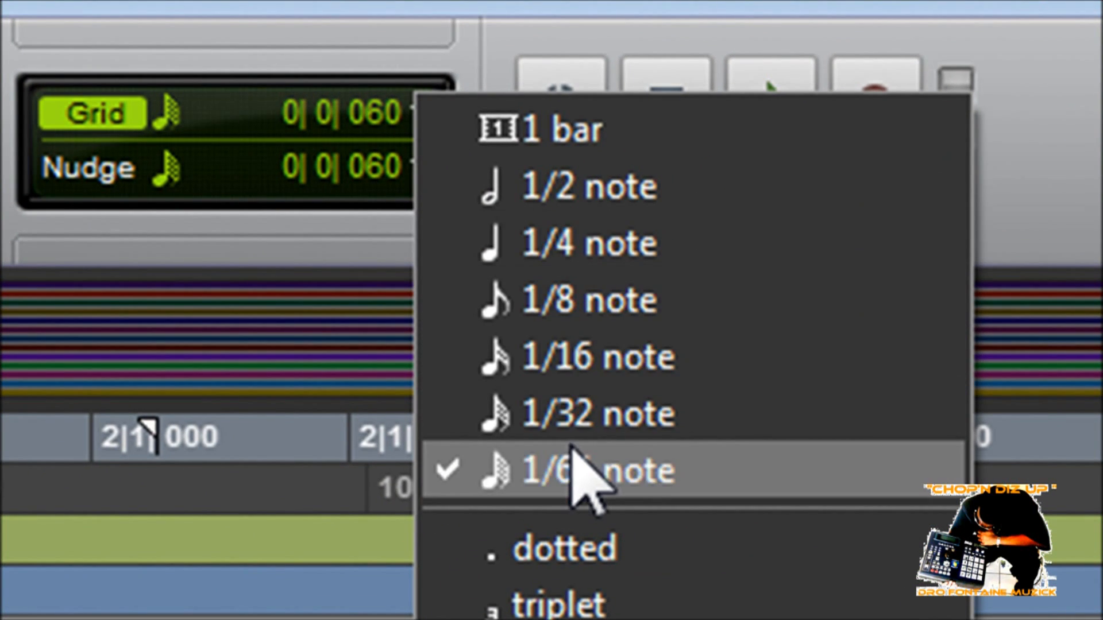
mouse_move(503, 99)
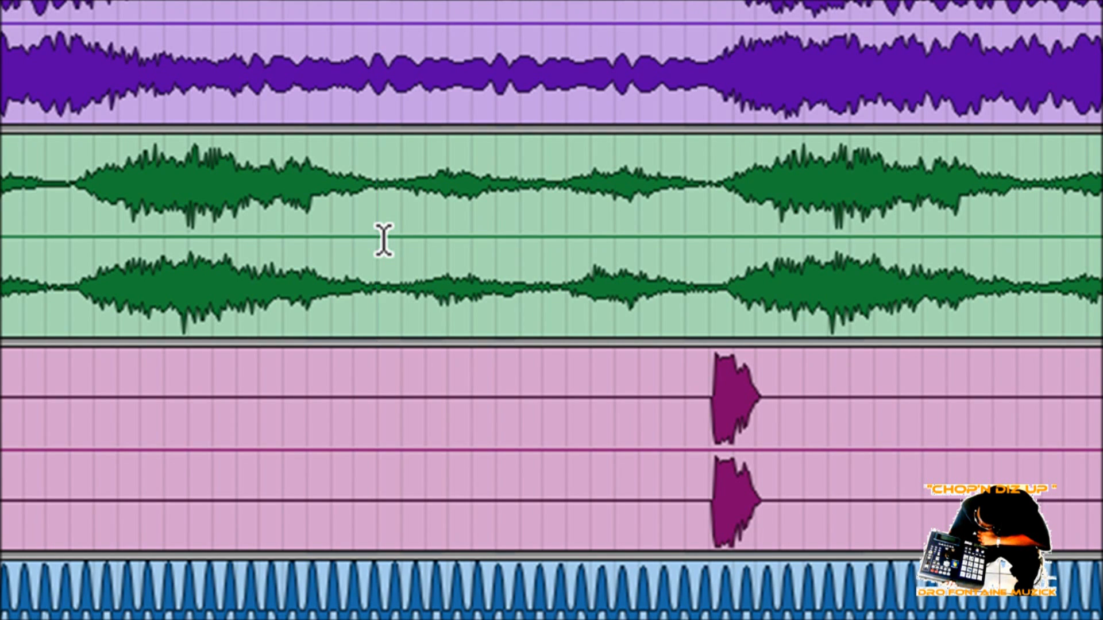
- Separate the Orchestra Brass region at 1/64-note grid points and select alternate slices
click(377, 239)
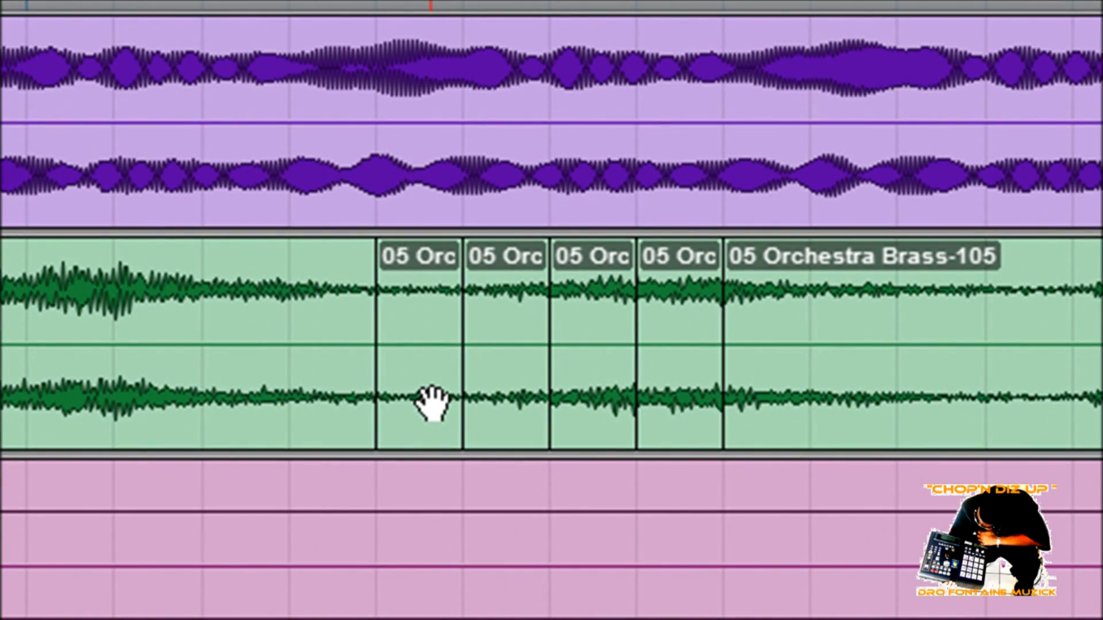
click(418, 345)
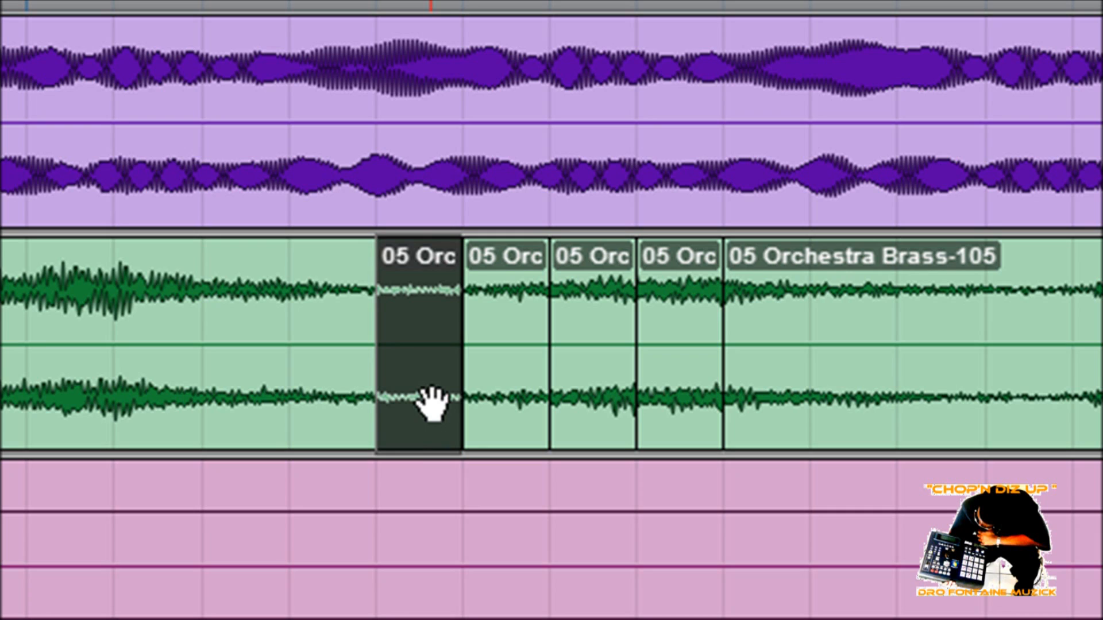
mouse_move(566, 348)
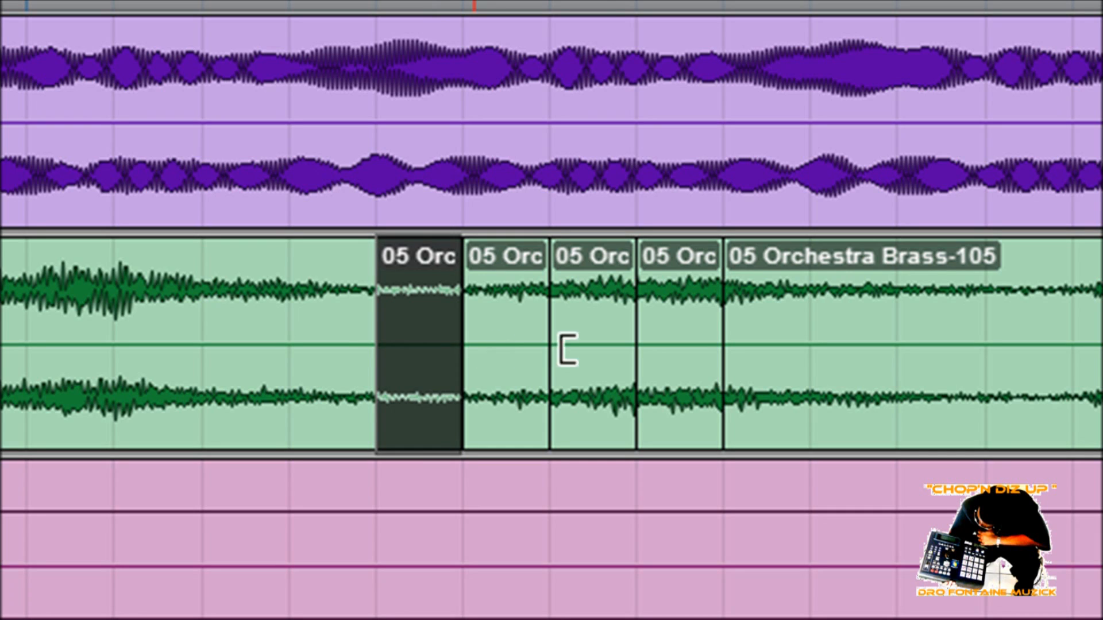
click(593, 345)
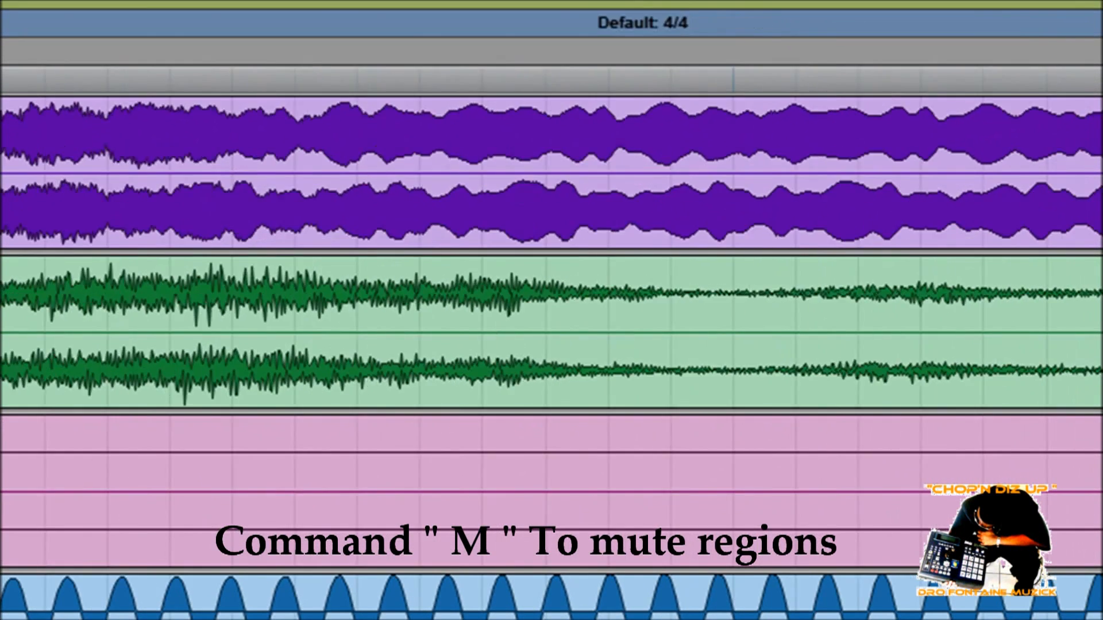
- Mute the selected alternate brass slices with Command+M for a stutter gap
key(cmd+m)
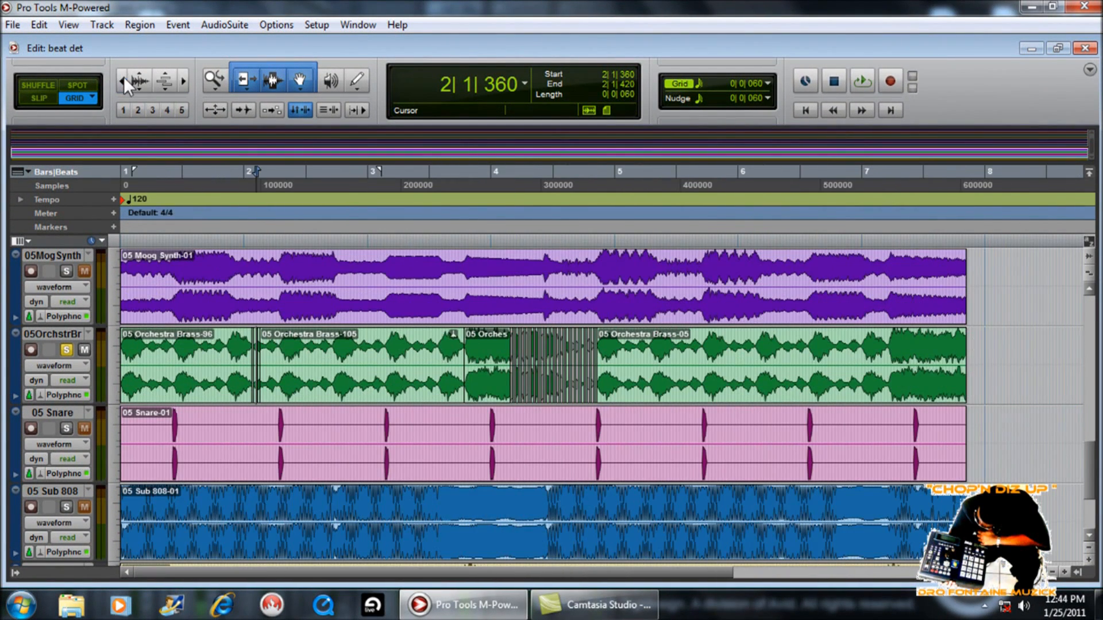
- Zoom in horizontally twice on the timeline around the sliced brass at bar 2
click(184, 79)
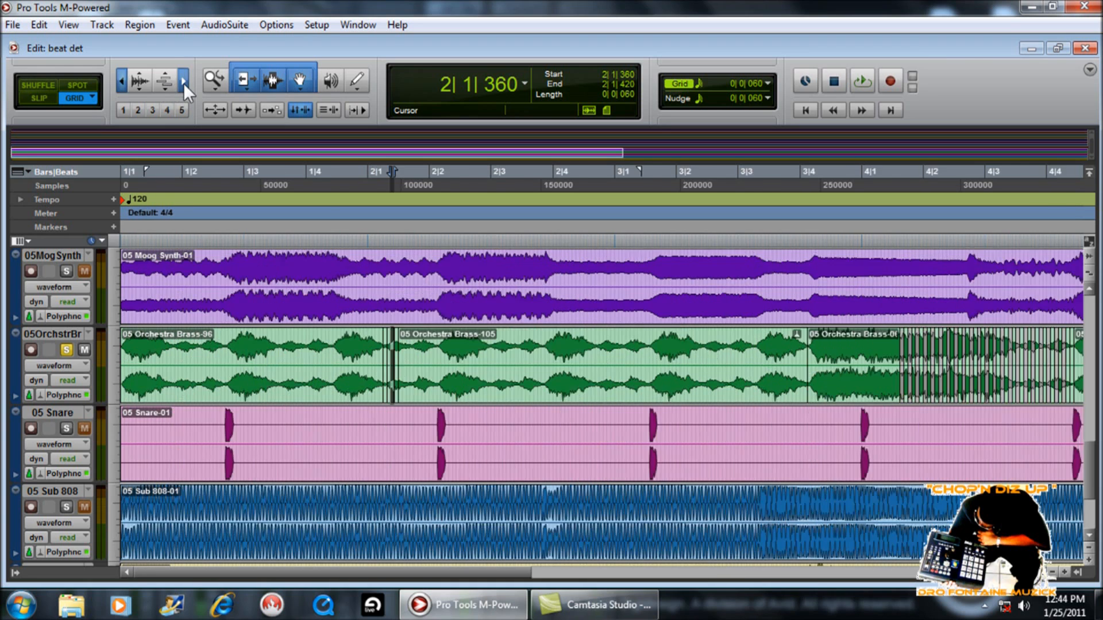
click(183, 80)
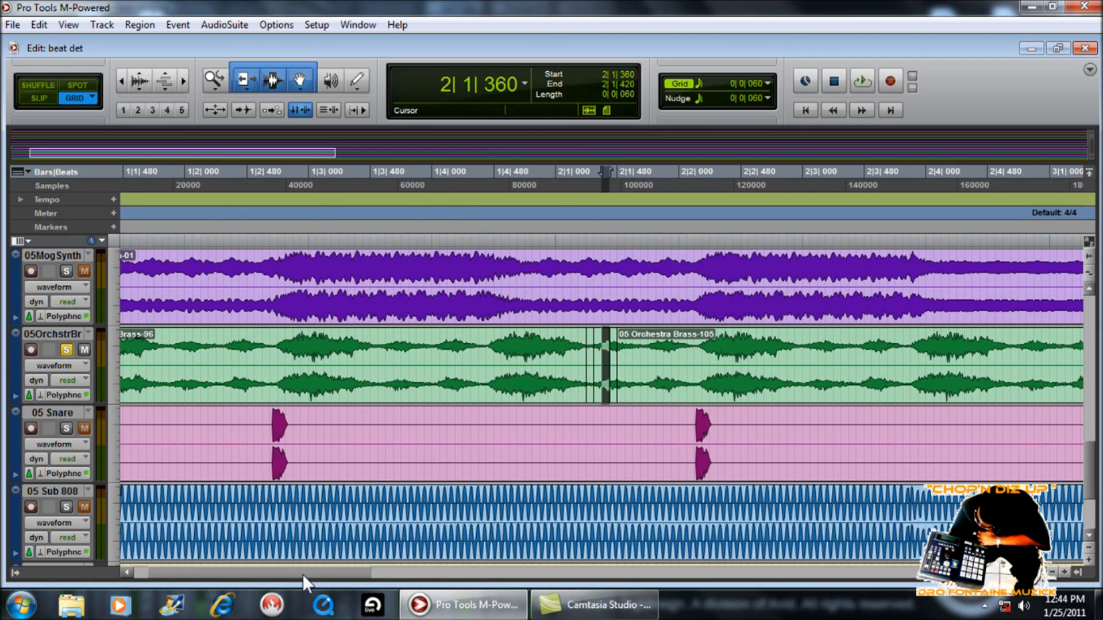
scroll(right, 3)
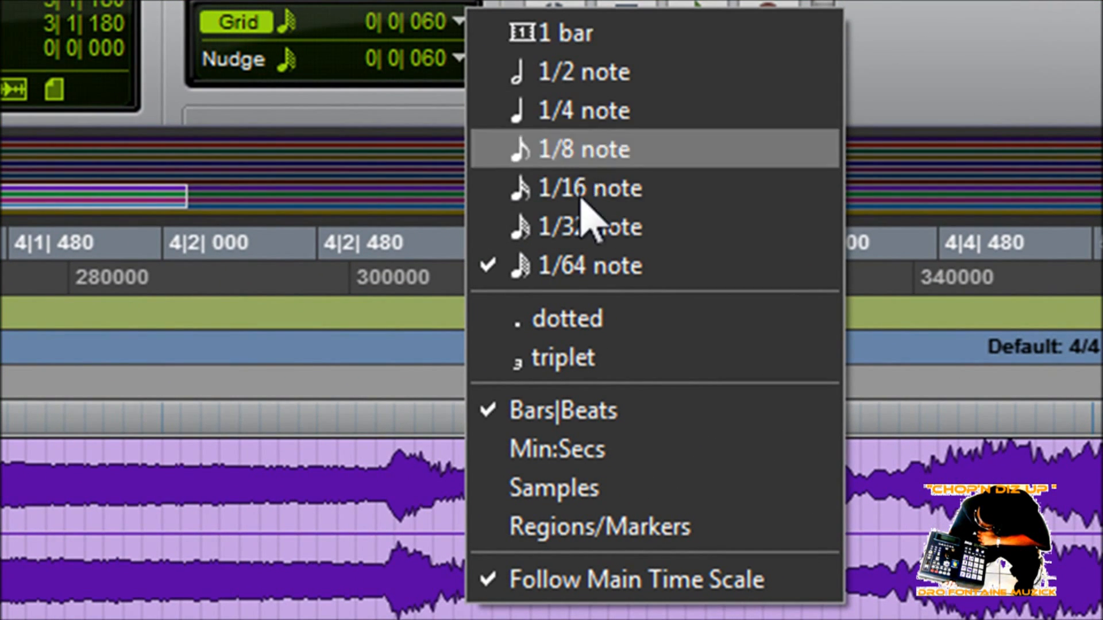
mouse_move(590, 226)
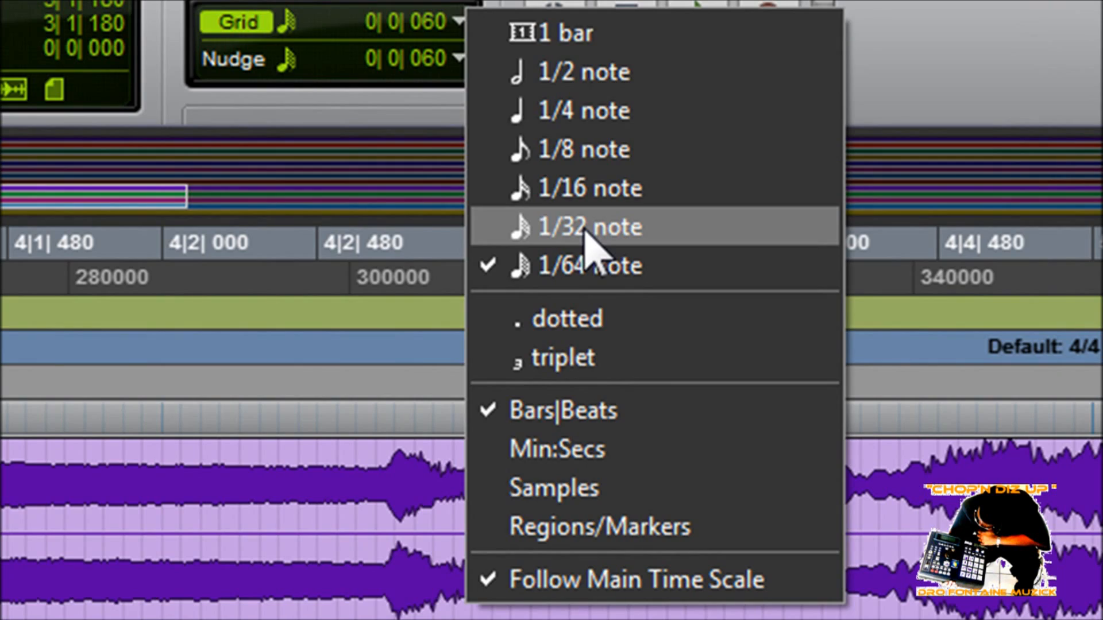
- Set the grid to 1/32 note (0|0|120) and return the playhead to 1|1|000
click(589, 227)
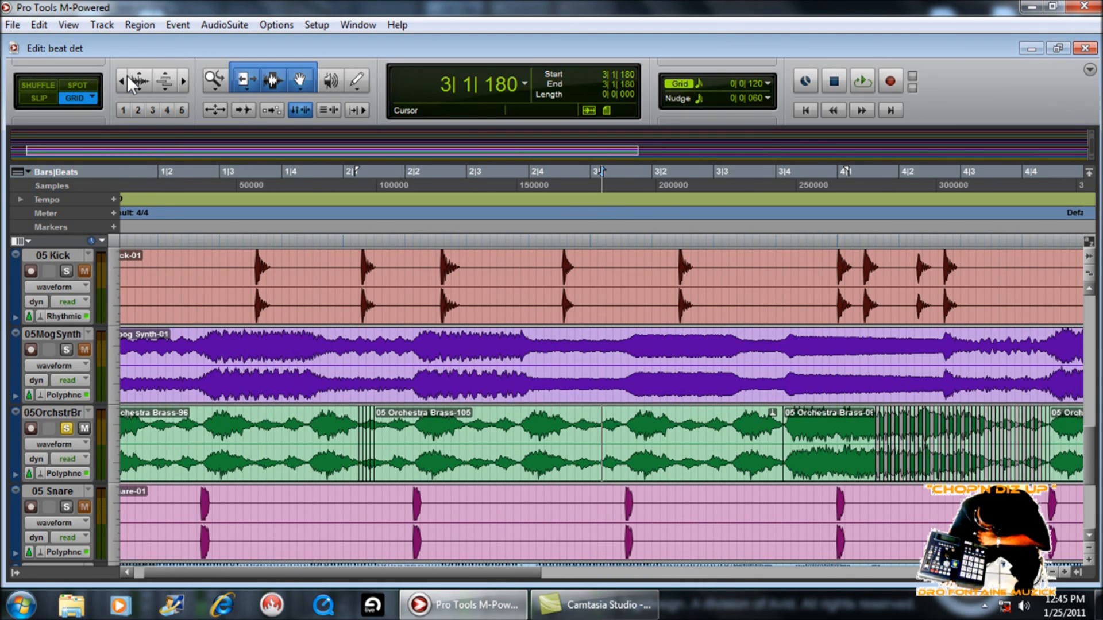
click(804, 111)
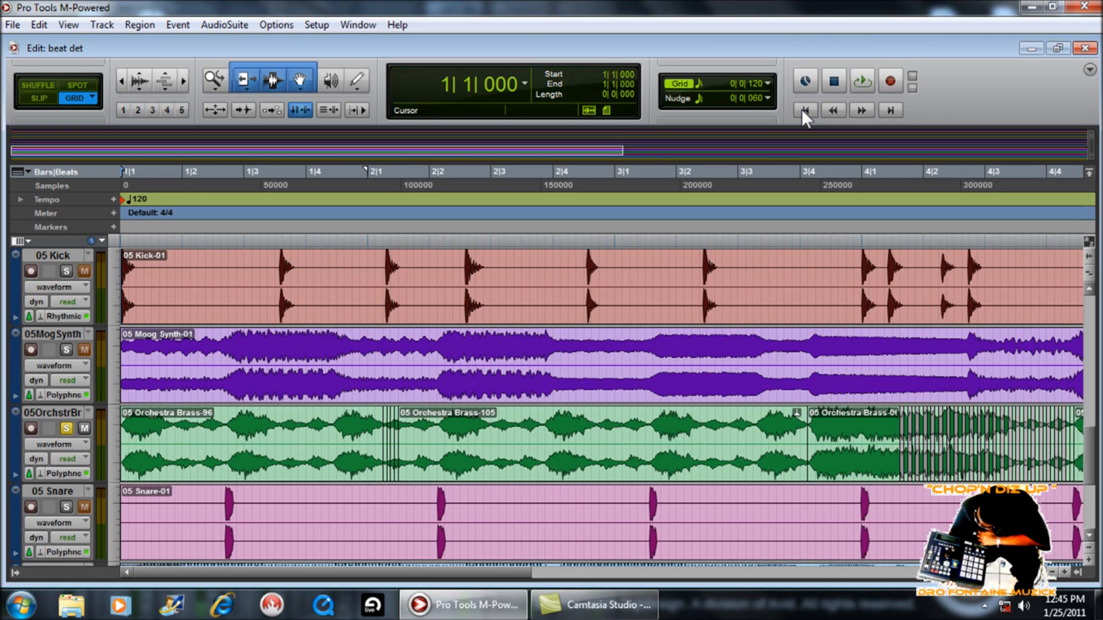